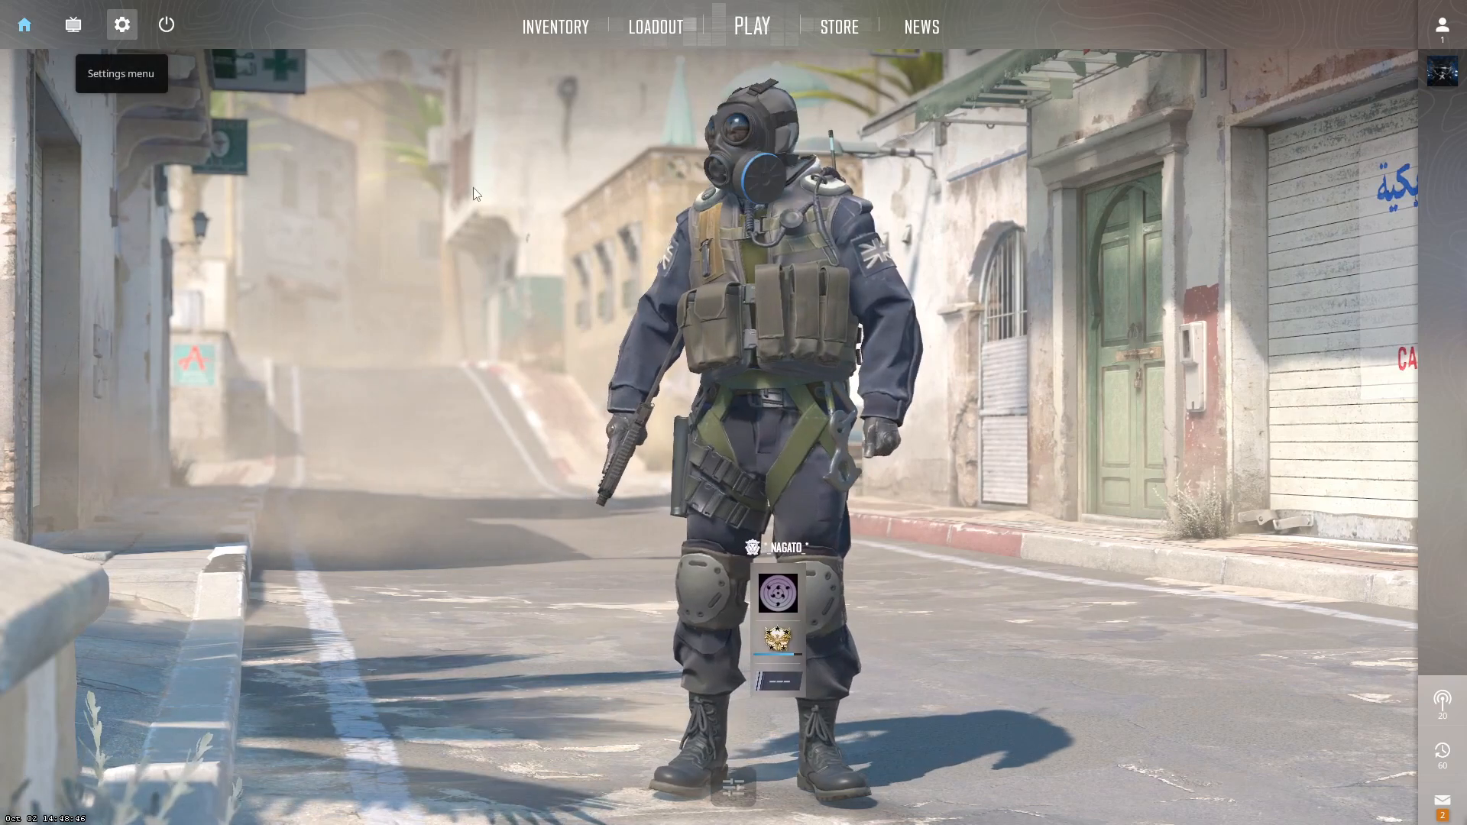
# Set 'Install Counter-Strike Workshop Tools' to Yes in Game settings and start quitting.
pyautogui.click(122, 24)
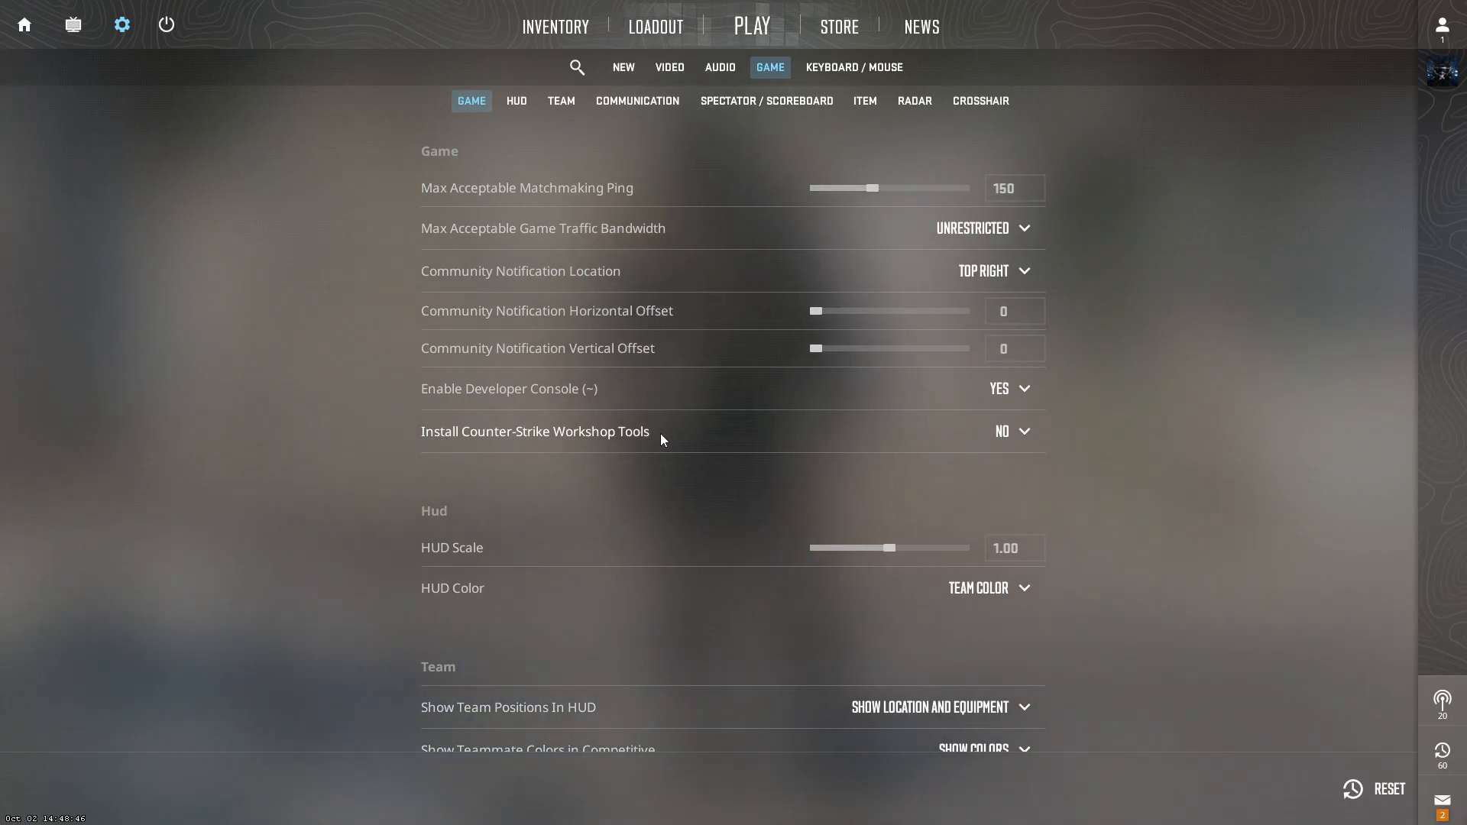
pyautogui.click(1011, 431)
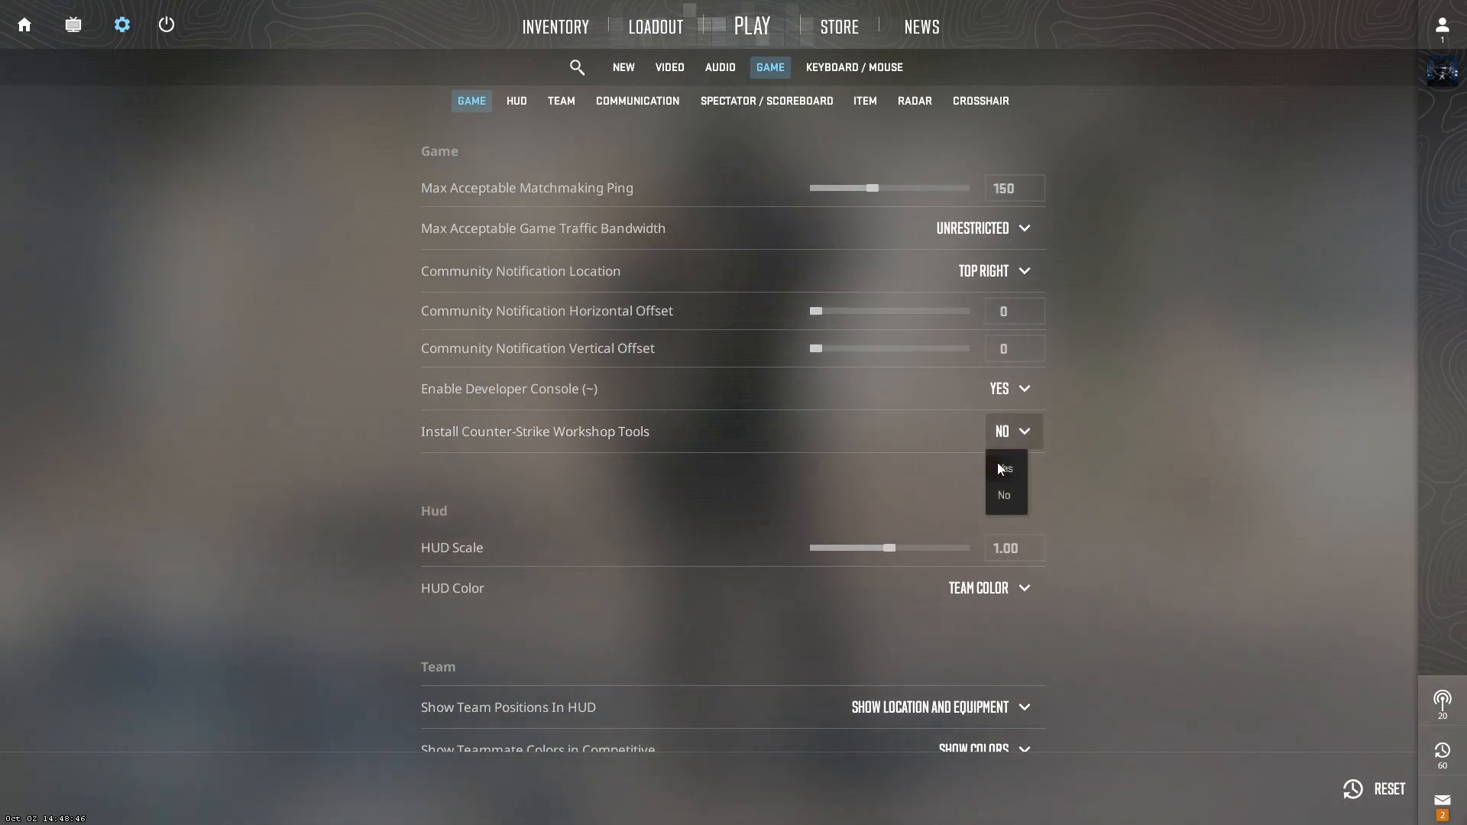
pyautogui.click(1003, 468)
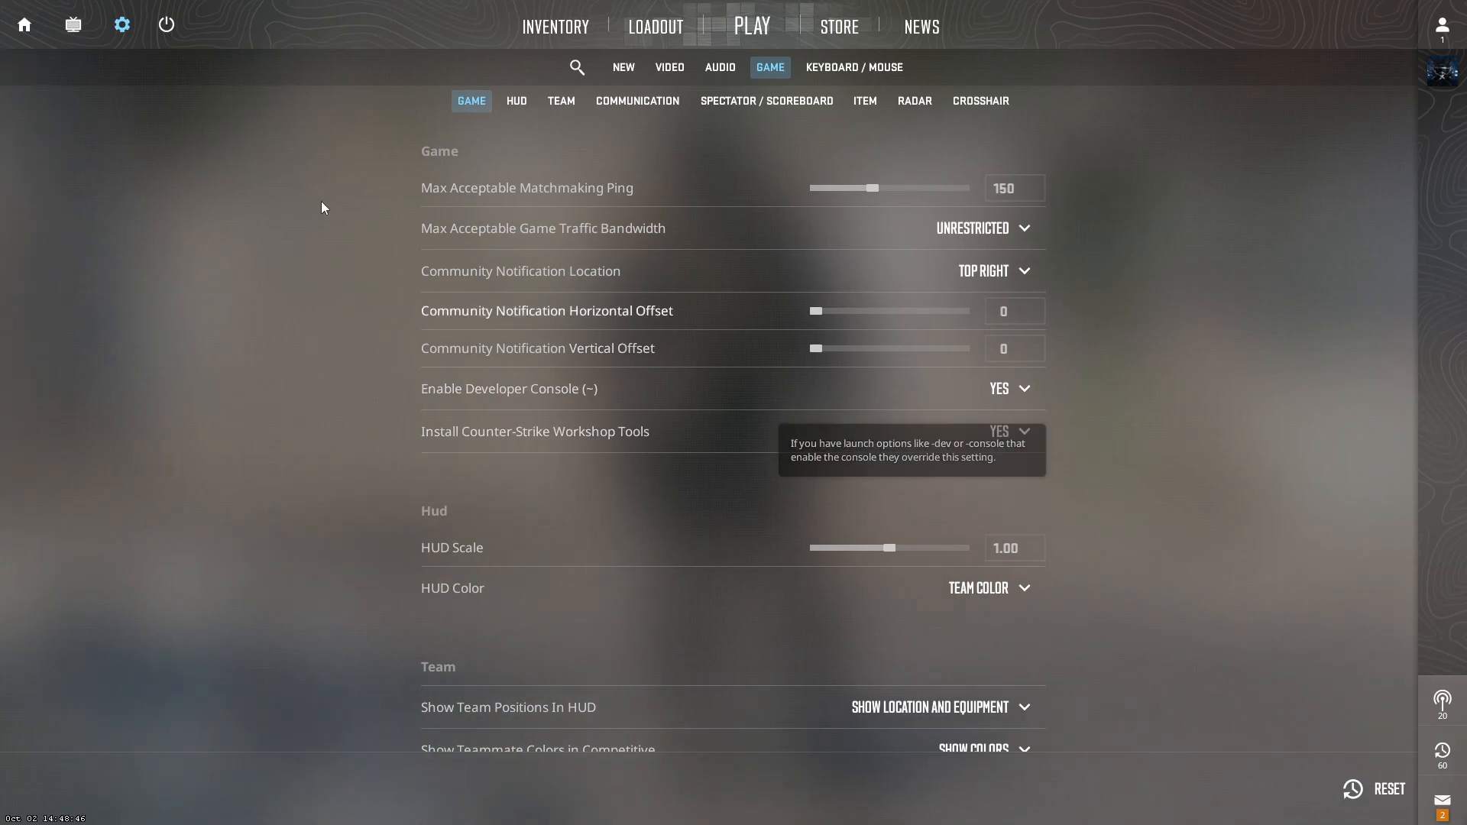
pyautogui.click(166, 25)
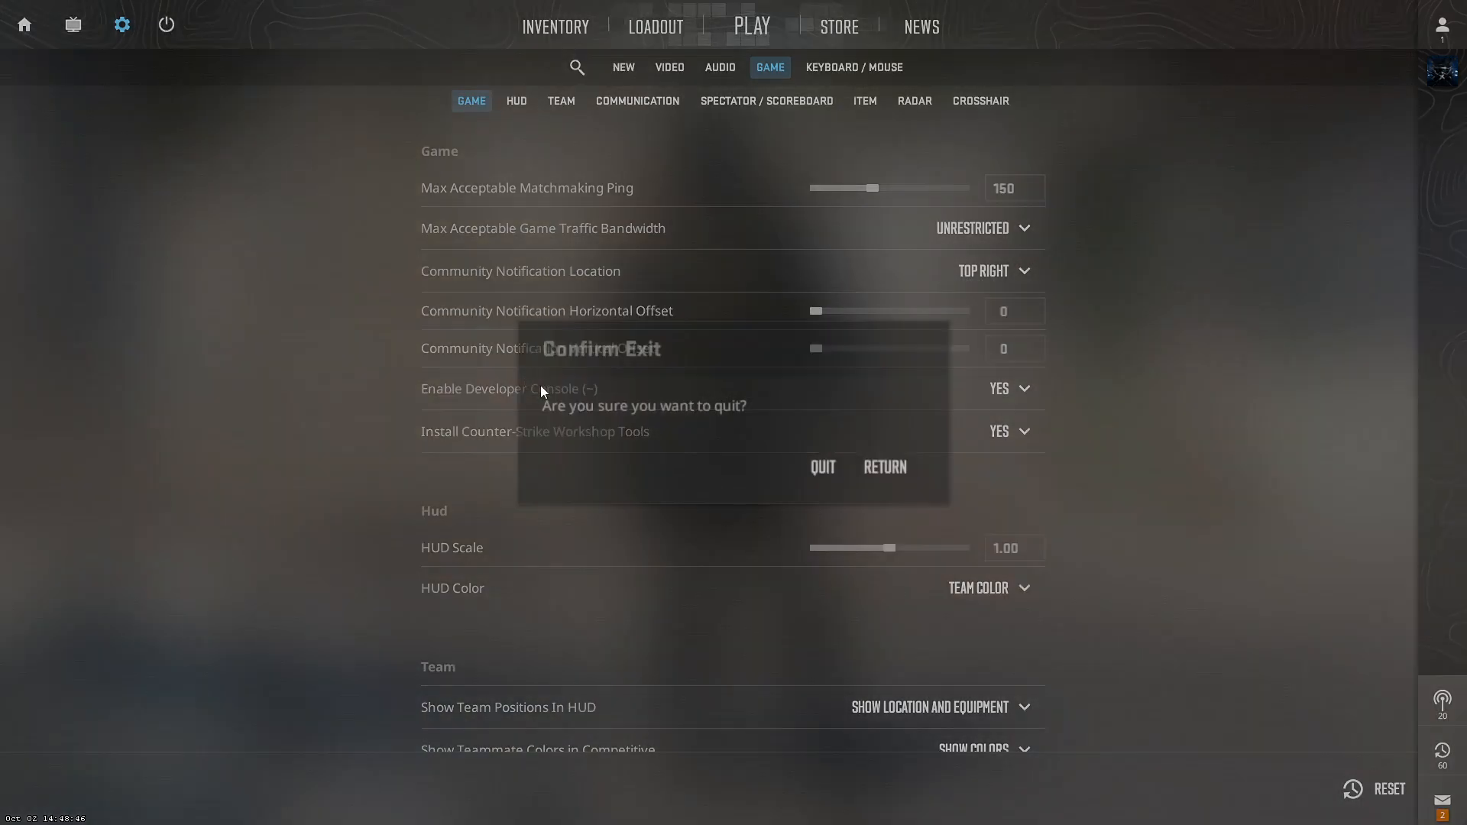
# Confirm QUIT in the Confirm Exit dialog.
pyautogui.click(821, 467)
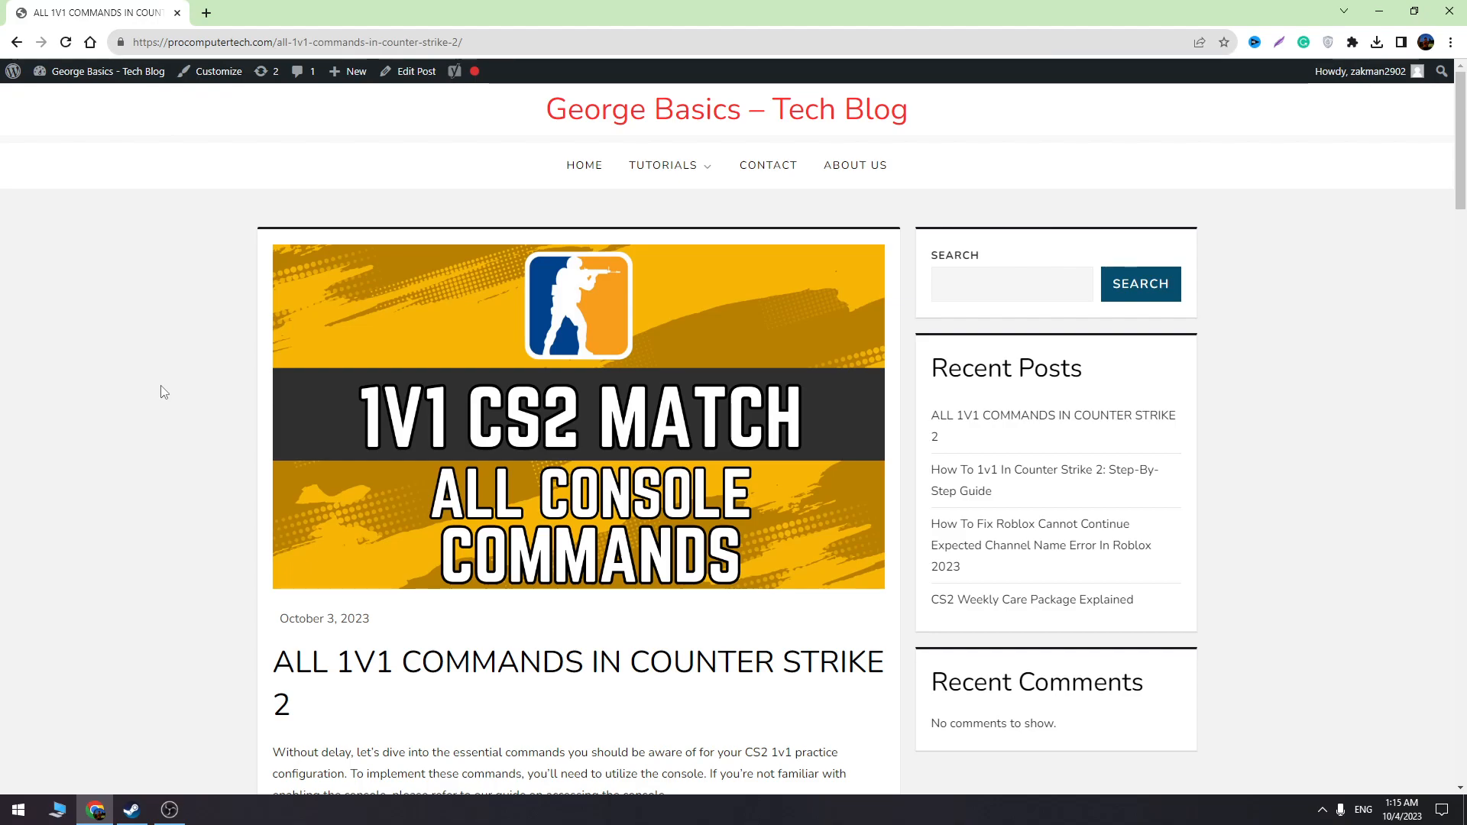
pyautogui.moveTo(105, 422)
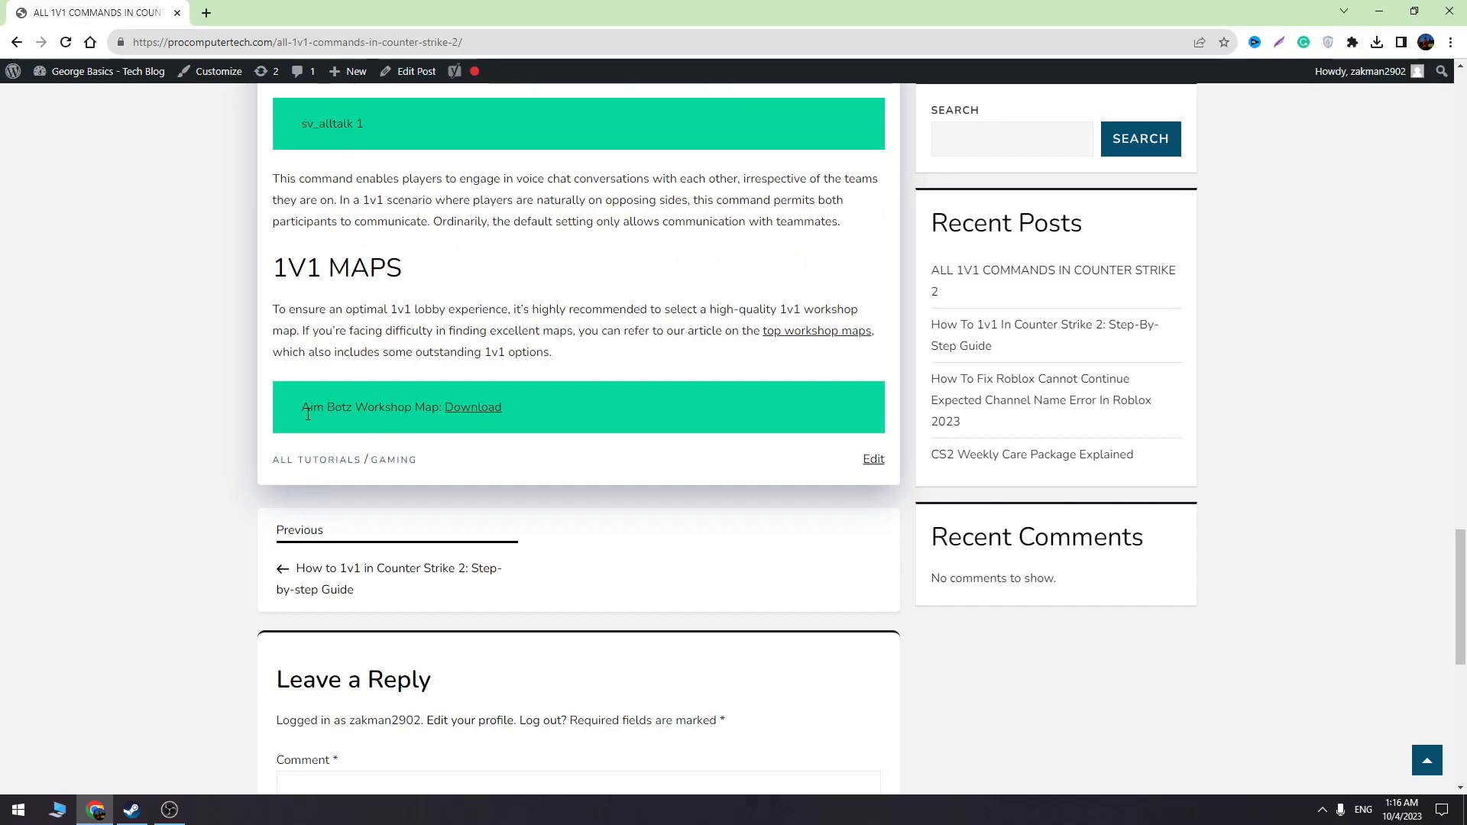
pyautogui.moveTo(472, 420)
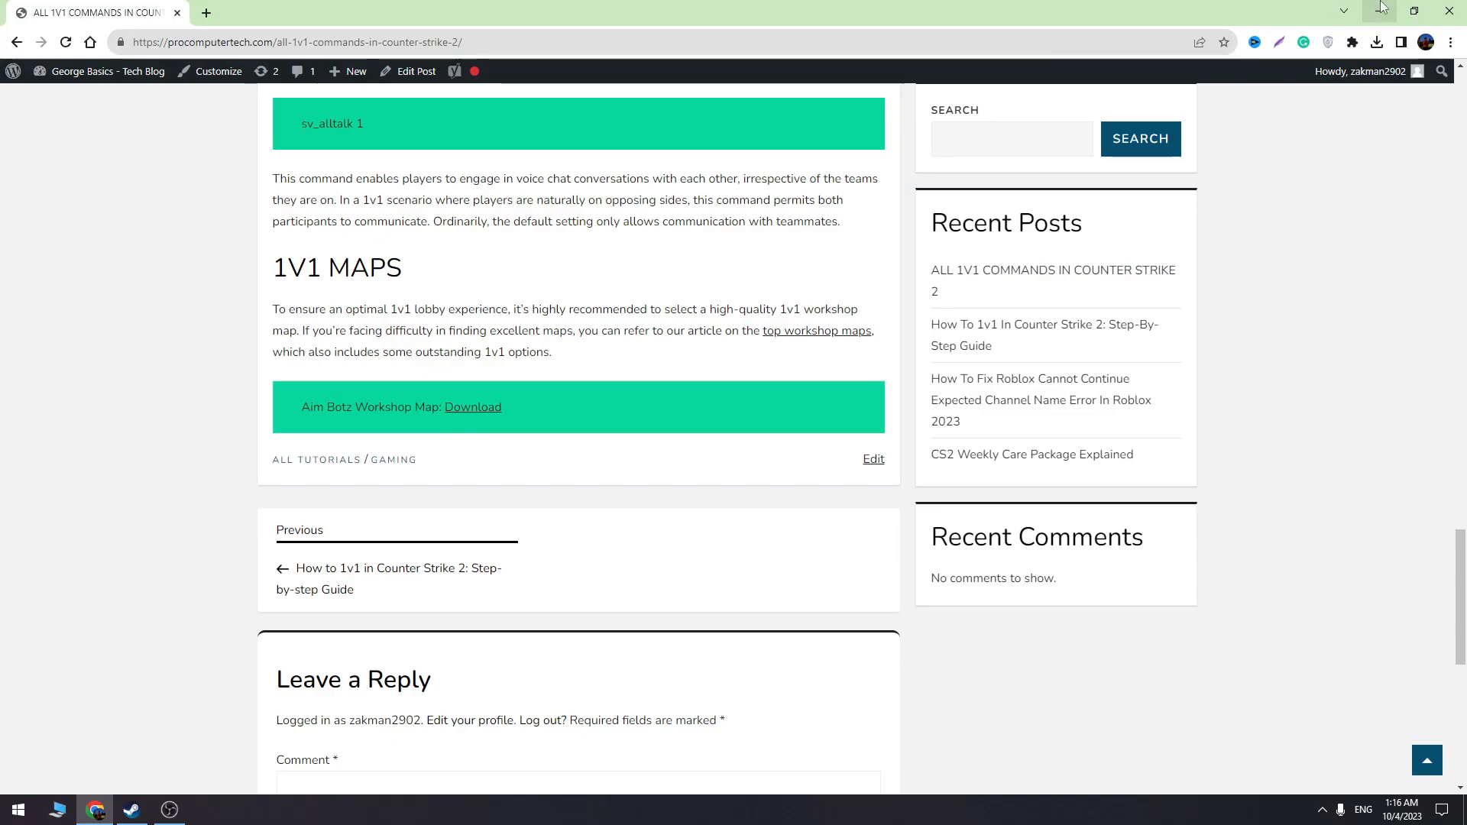
# Minimize the browser showing the Aim Botz 1v1 map download link.
pyautogui.click(130, 809)
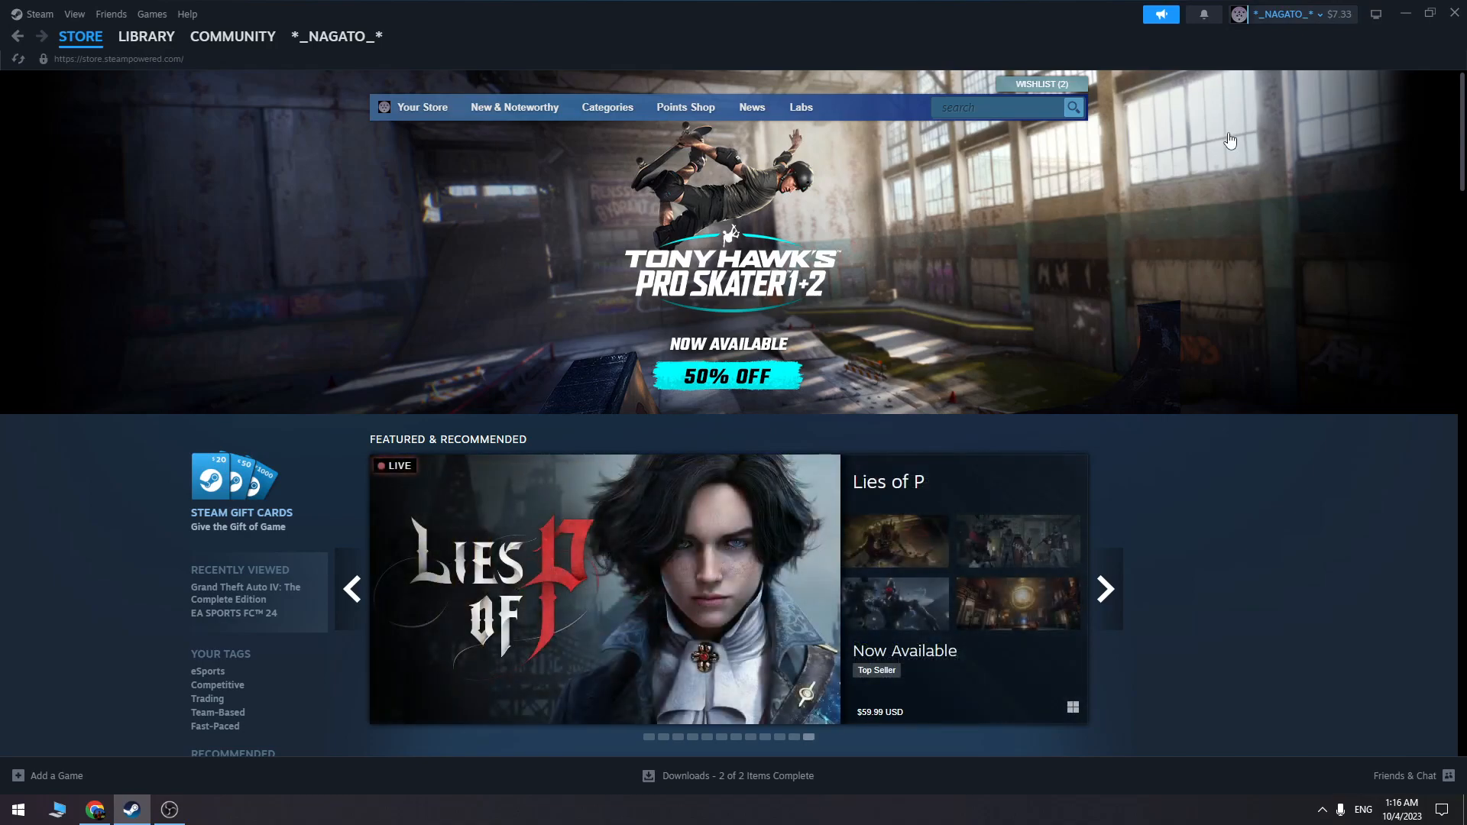
pyautogui.moveTo(1279, 140)
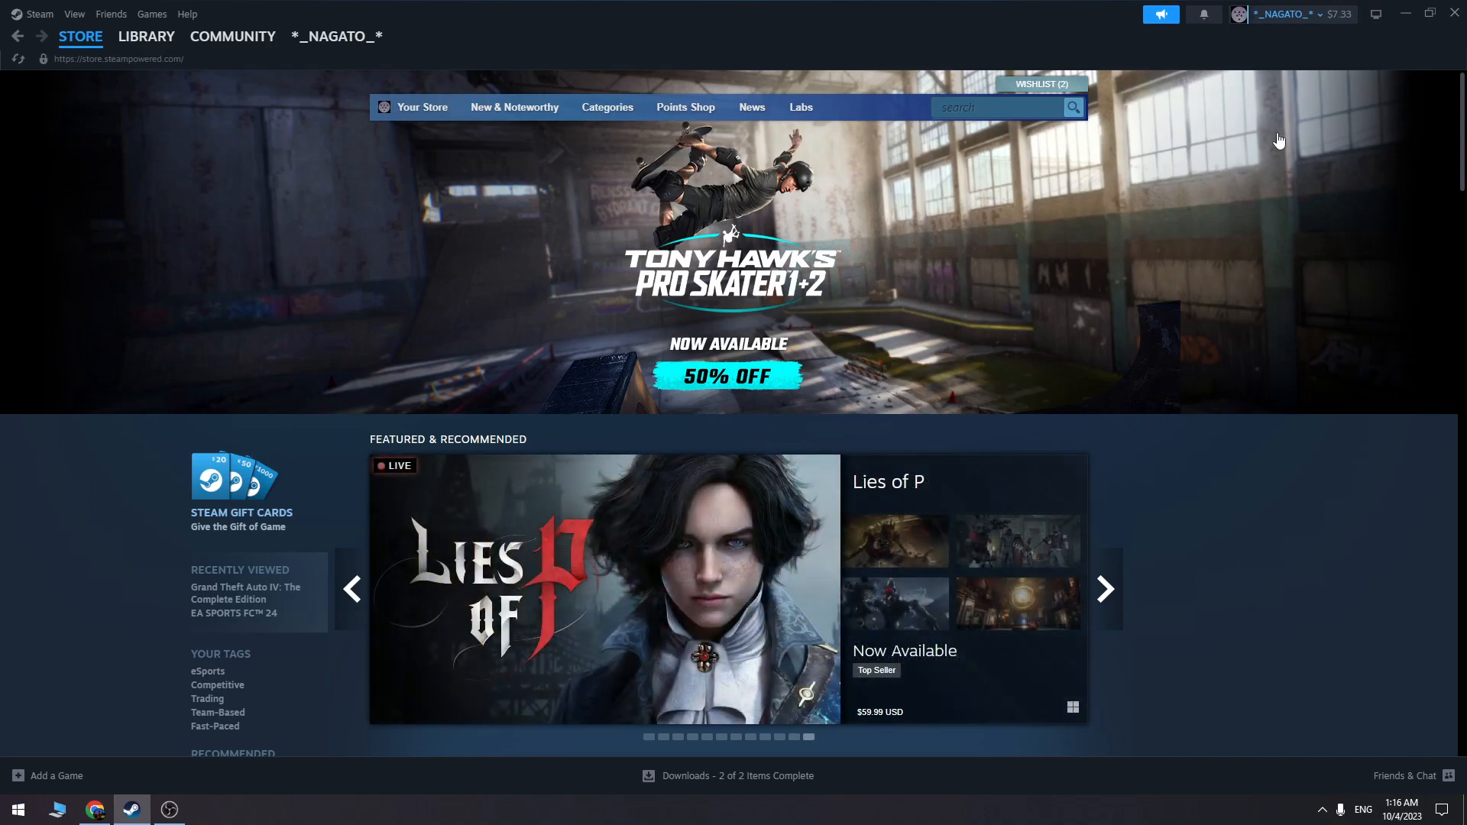
# Show Counter-Strike 2's Installed Files section in its Steam Library properties.
pyautogui.click(146, 36)
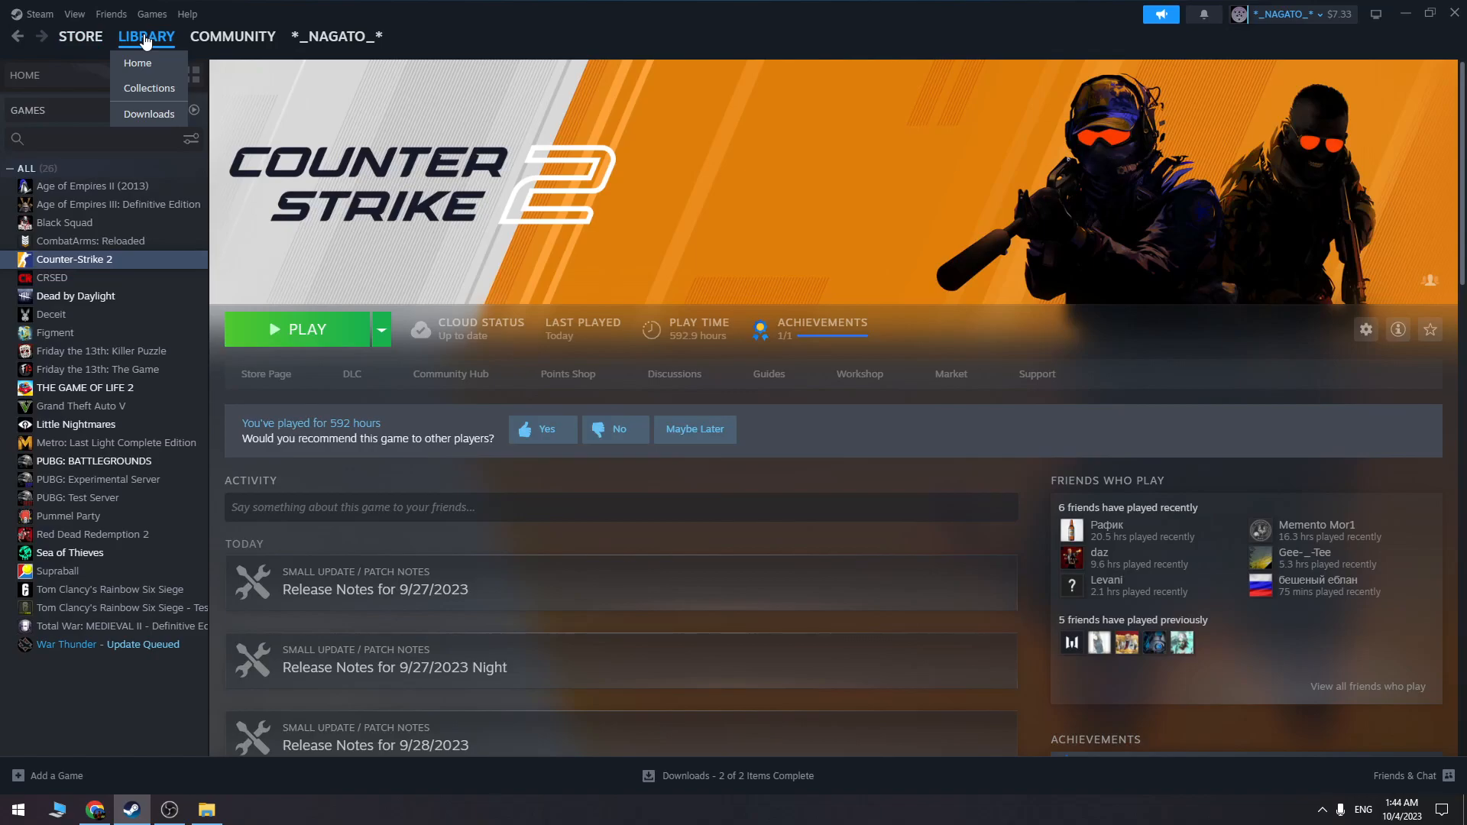
pyautogui.rightClick(75, 259)
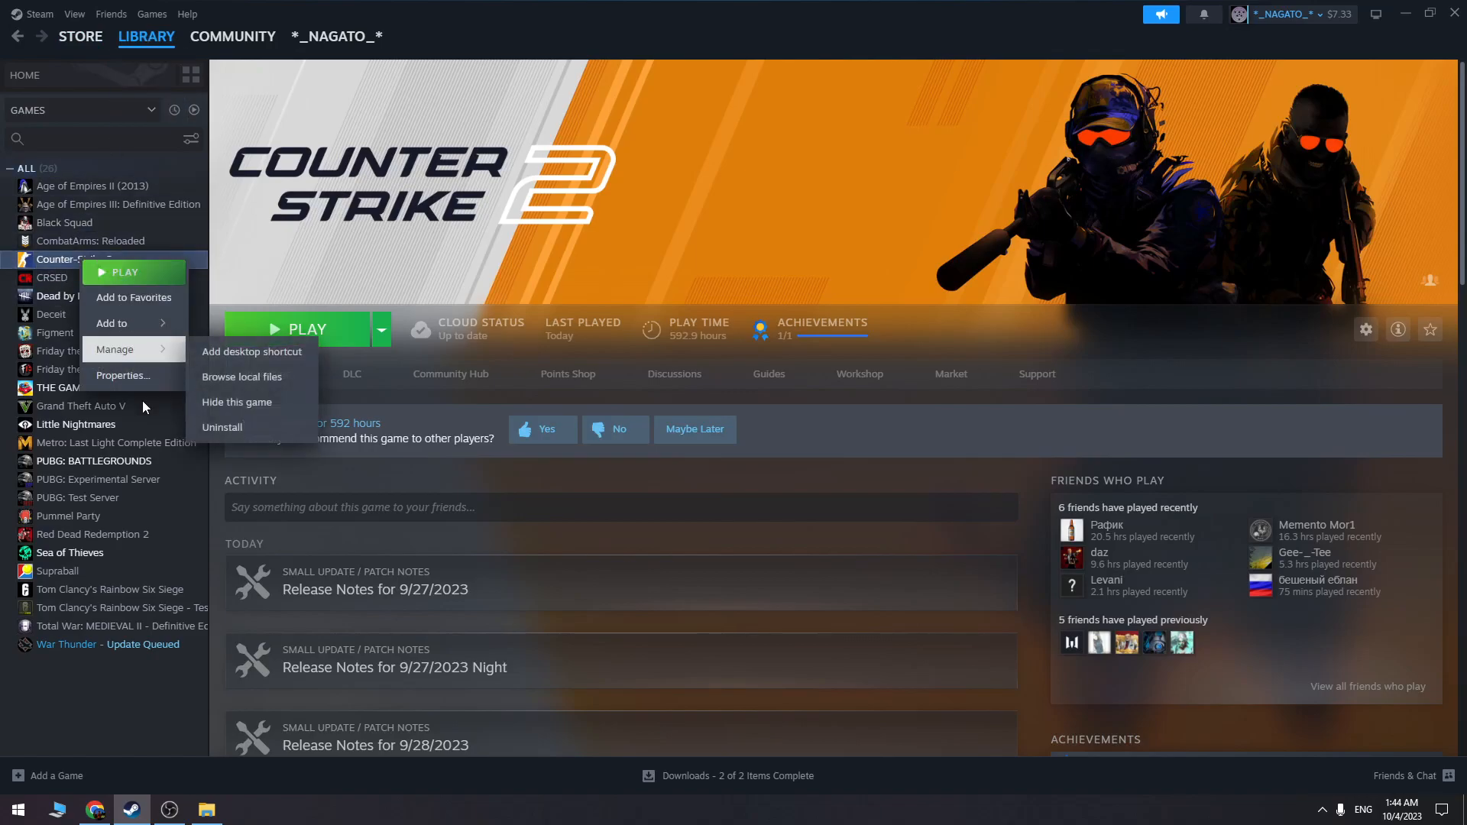
pyautogui.click(123, 375)
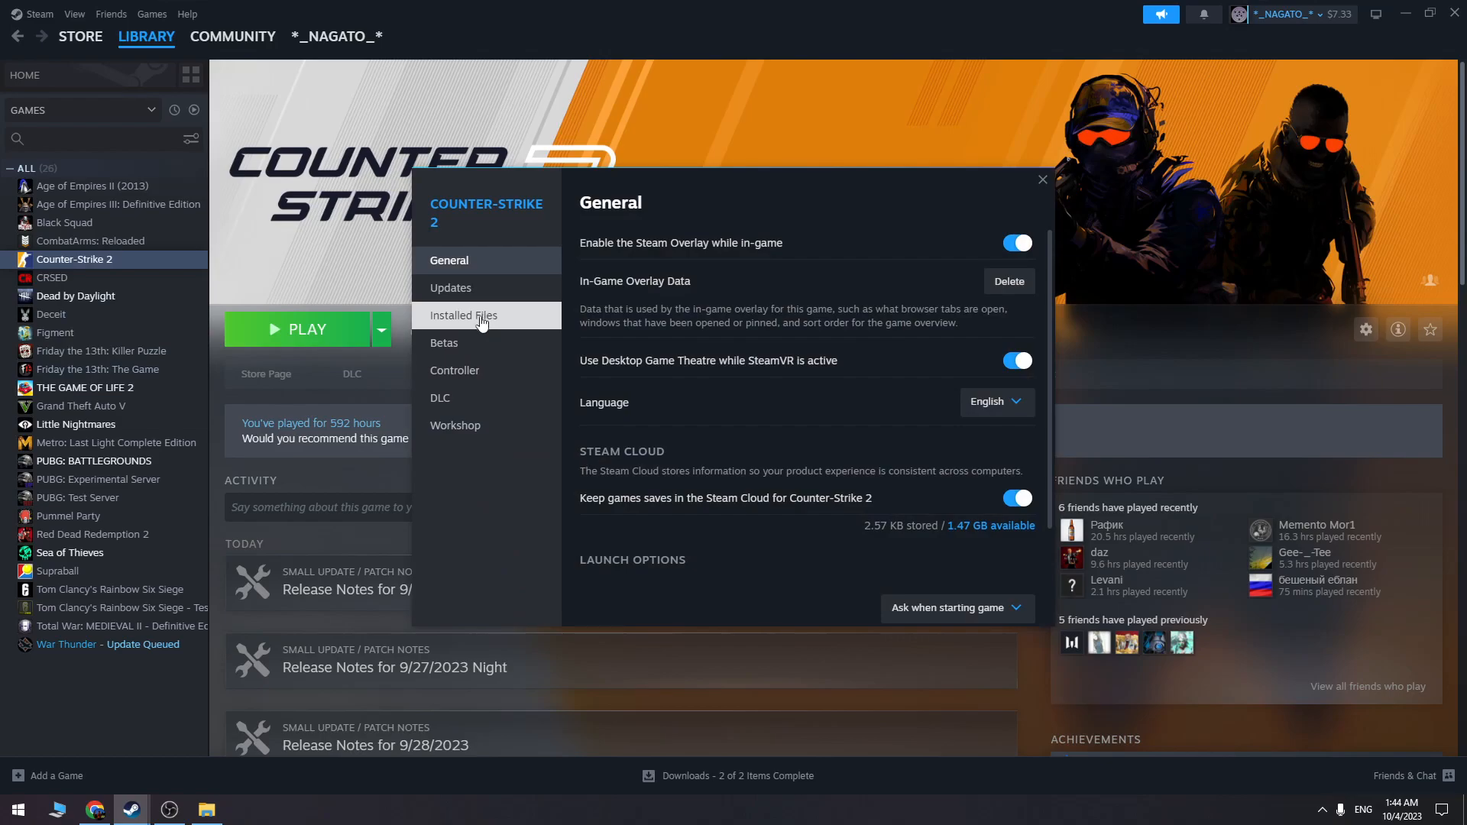
pyautogui.click(463, 315)
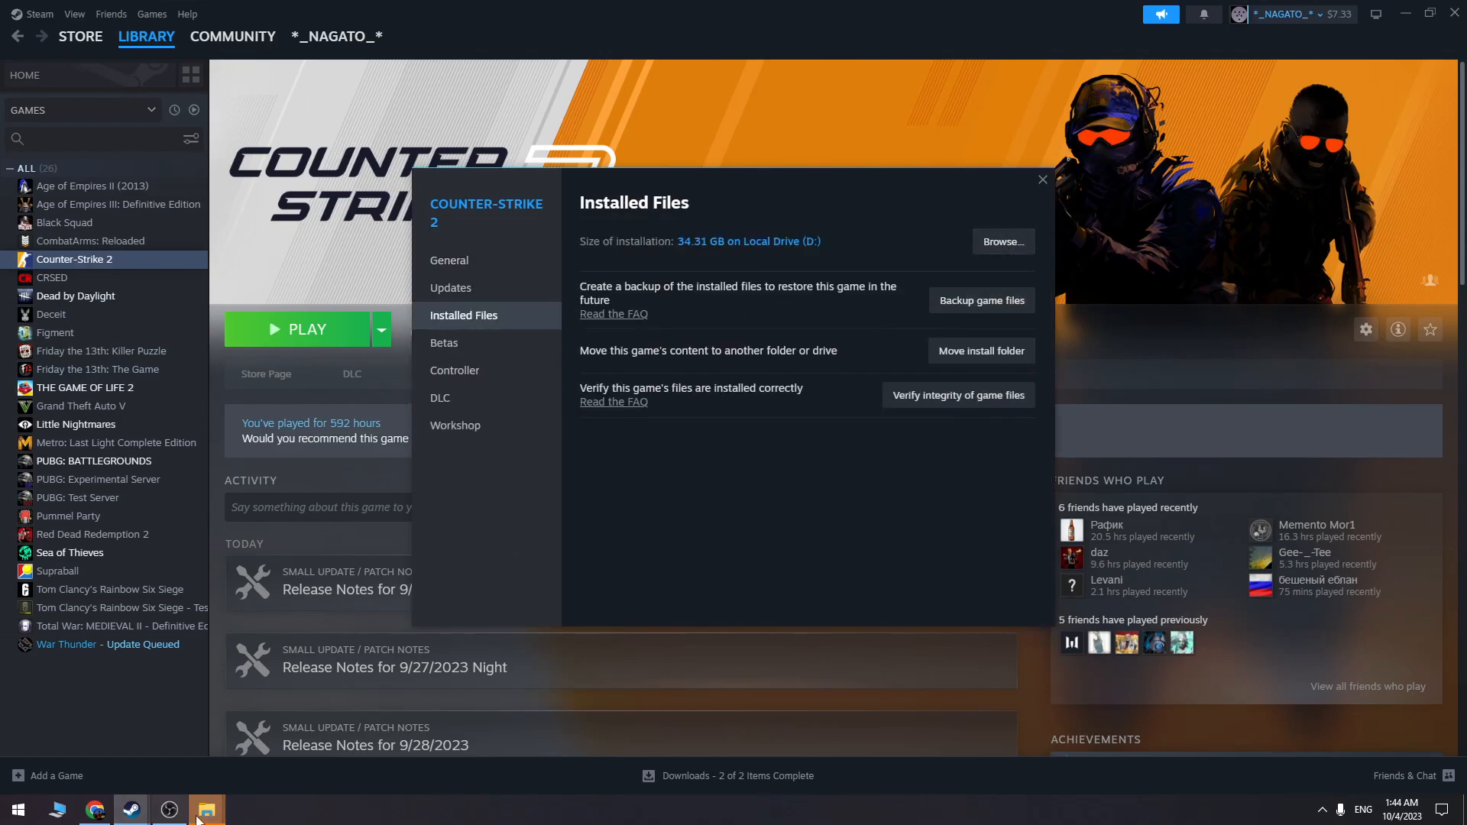
# Browse to game\csgo\maps and drop cs2_aim.vpk in from the workshop maps folder.
pyautogui.click(1001, 241)
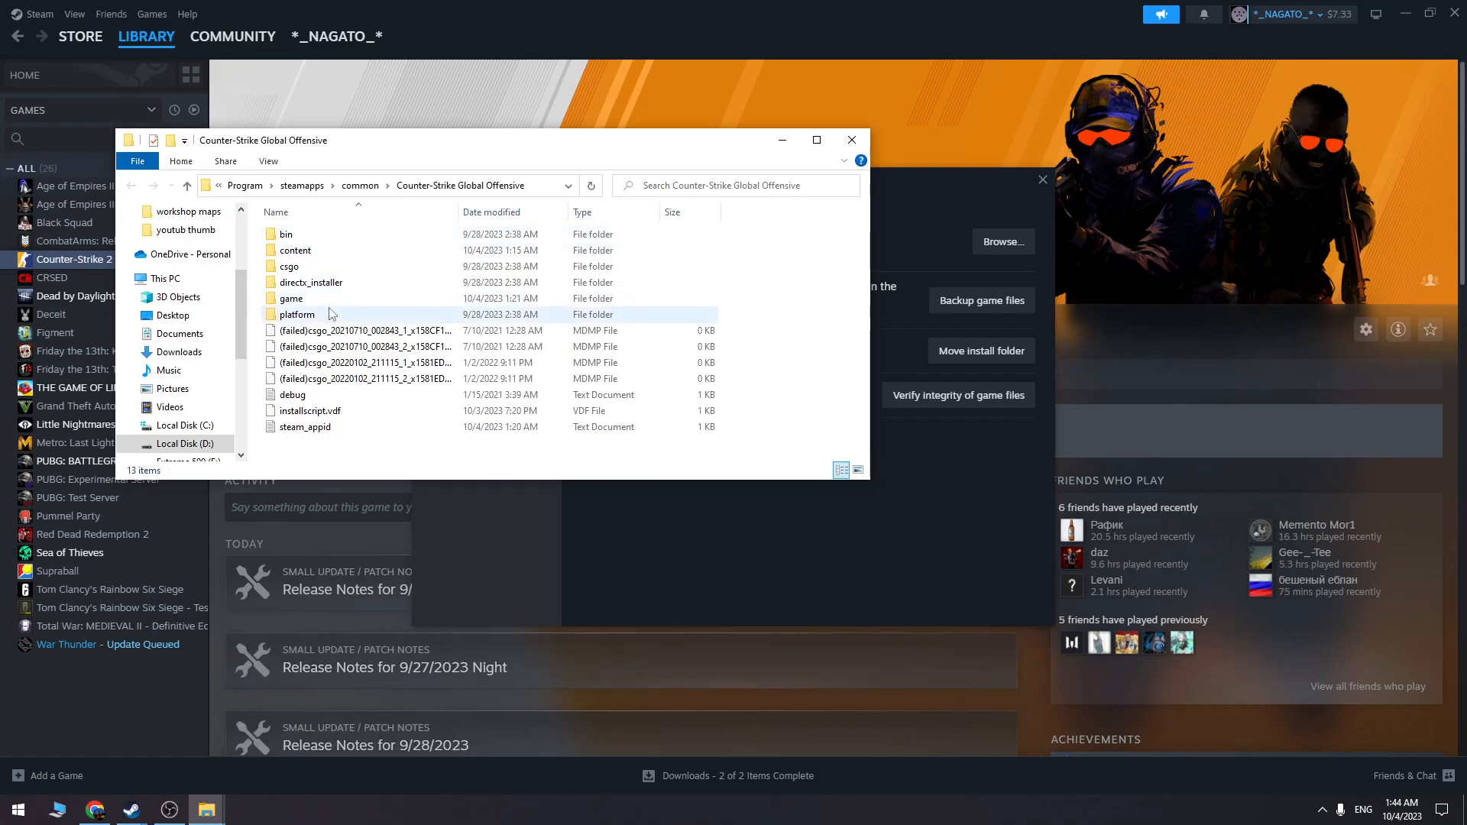
pyautogui.doubleClick(297, 299)
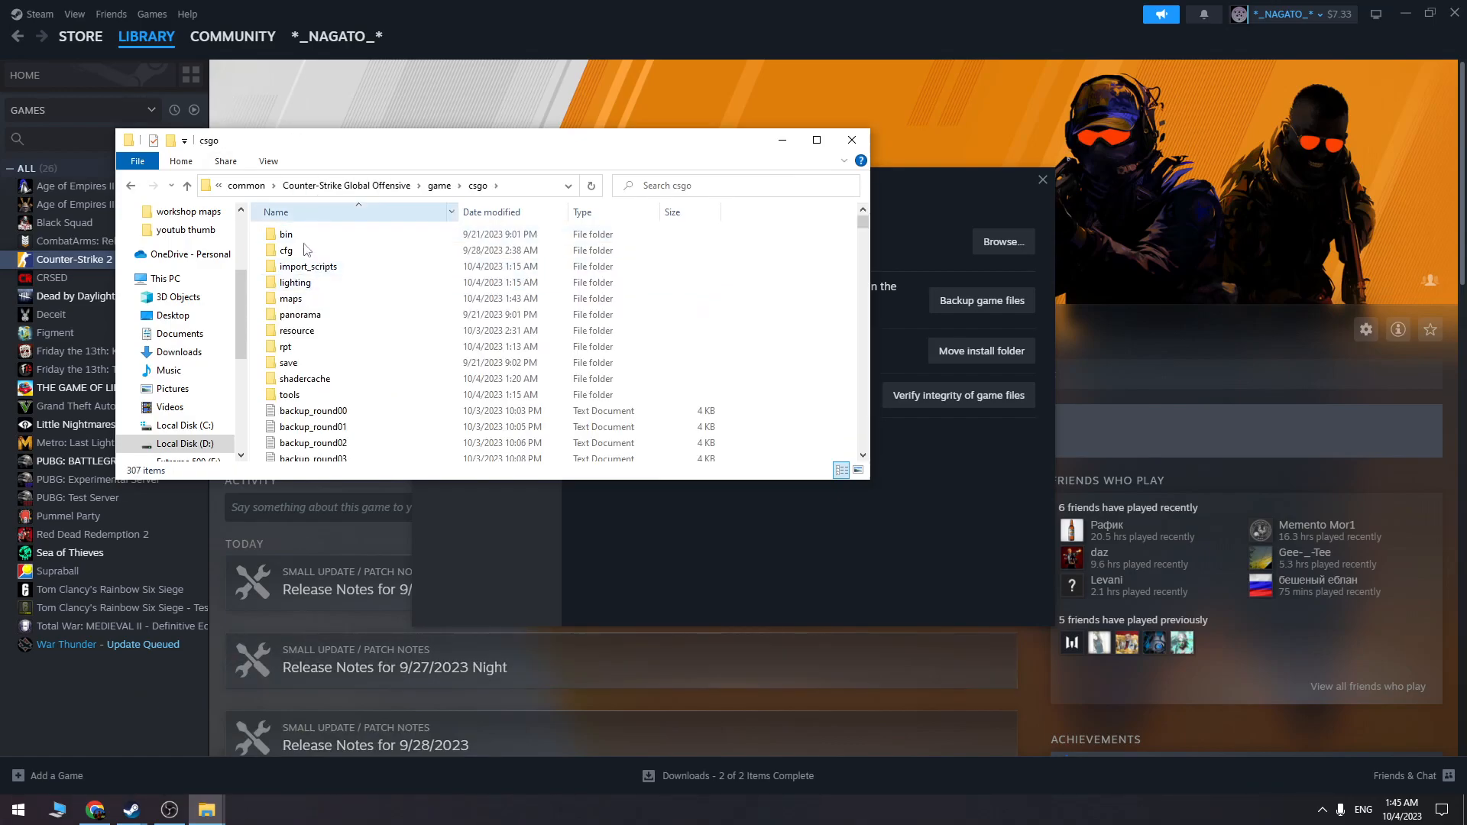
pyautogui.doubleClick(292, 299)
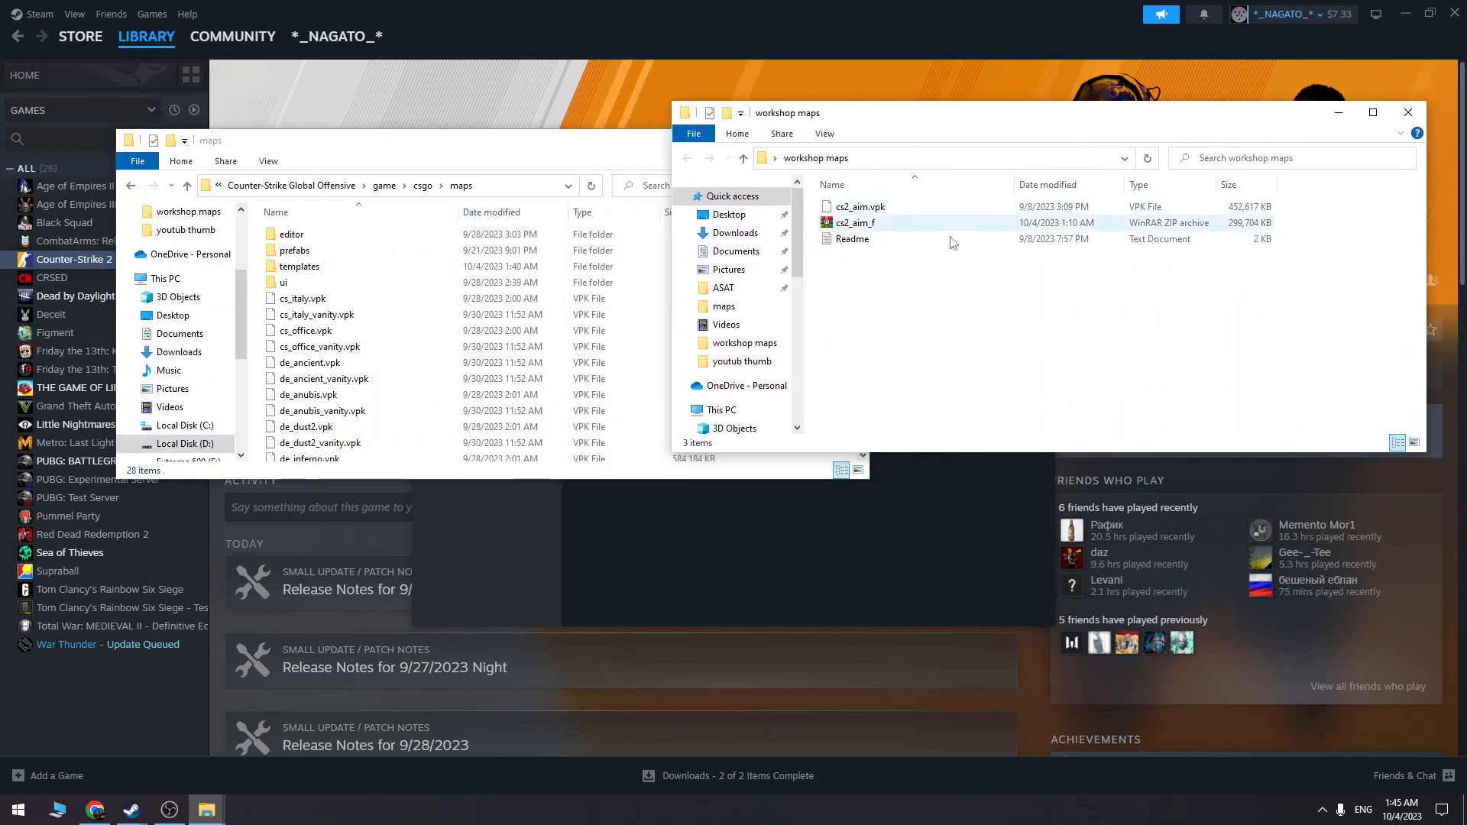
pyautogui.click(853, 239)
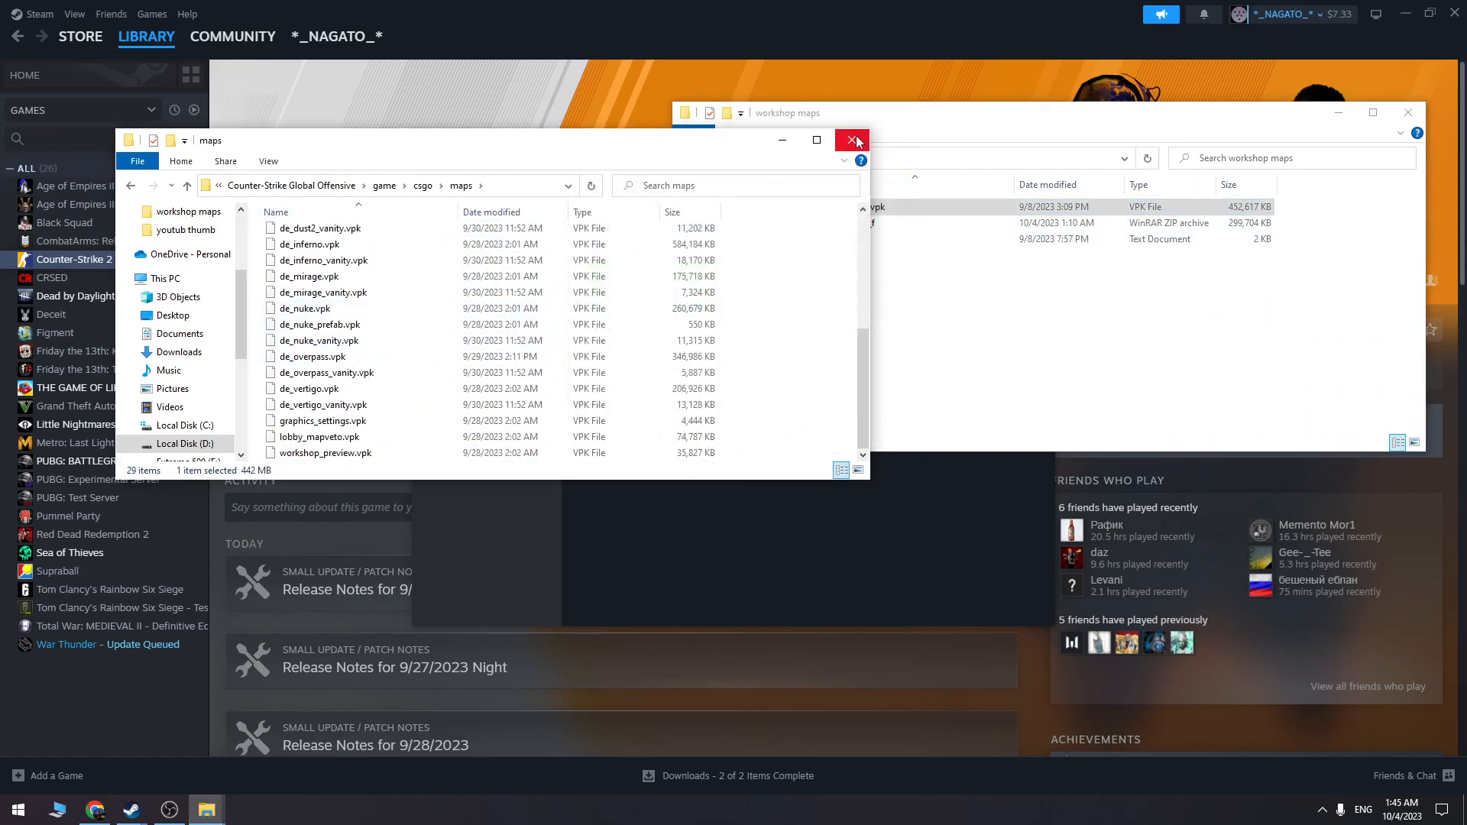
# Close the Explorer and Properties windows and launch Counter-Strike 2, not Workshop Tools.
pyautogui.click(852, 139)
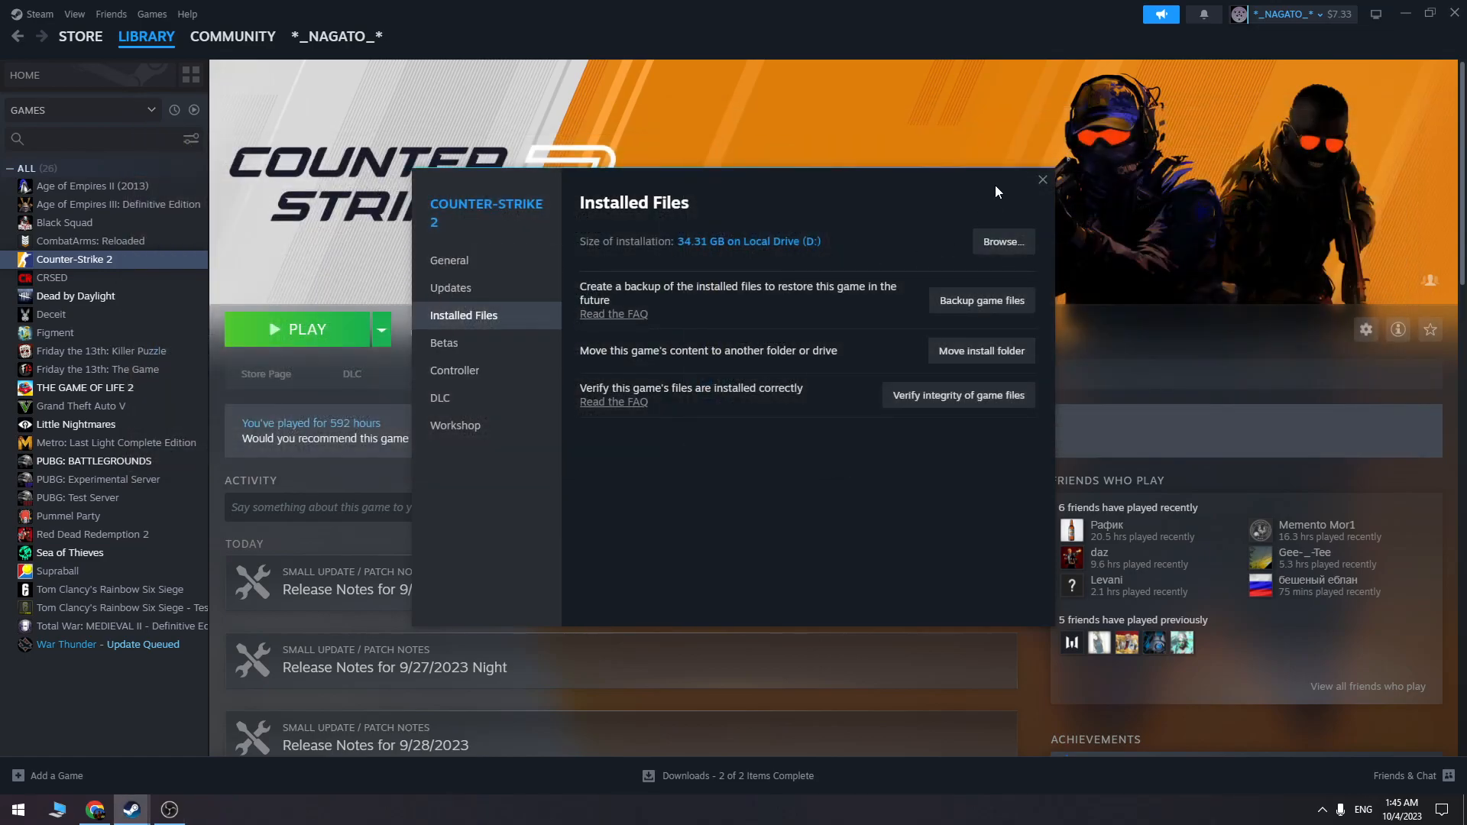
pyautogui.click(306, 330)
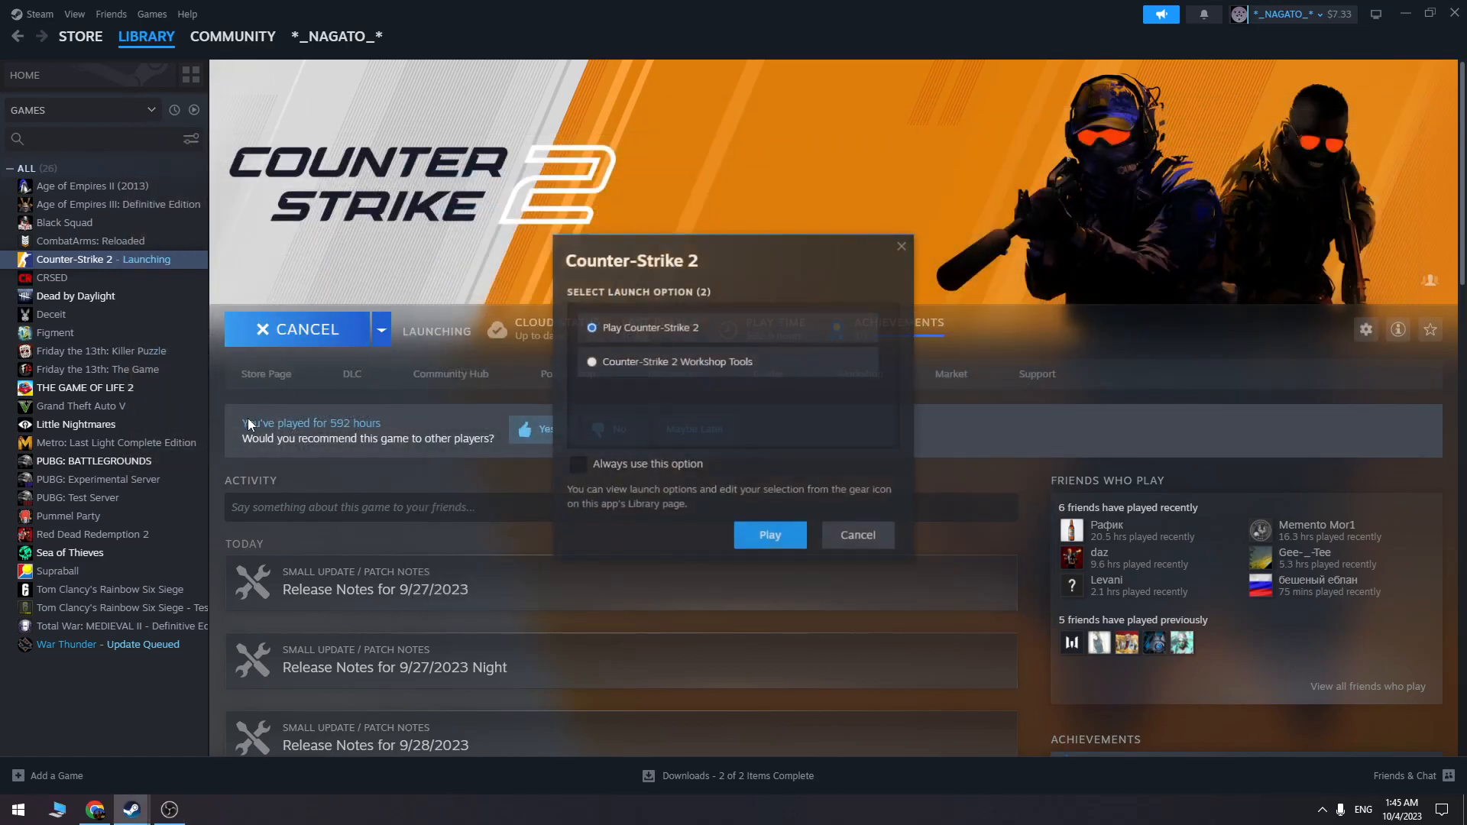
pyautogui.click(769, 534)
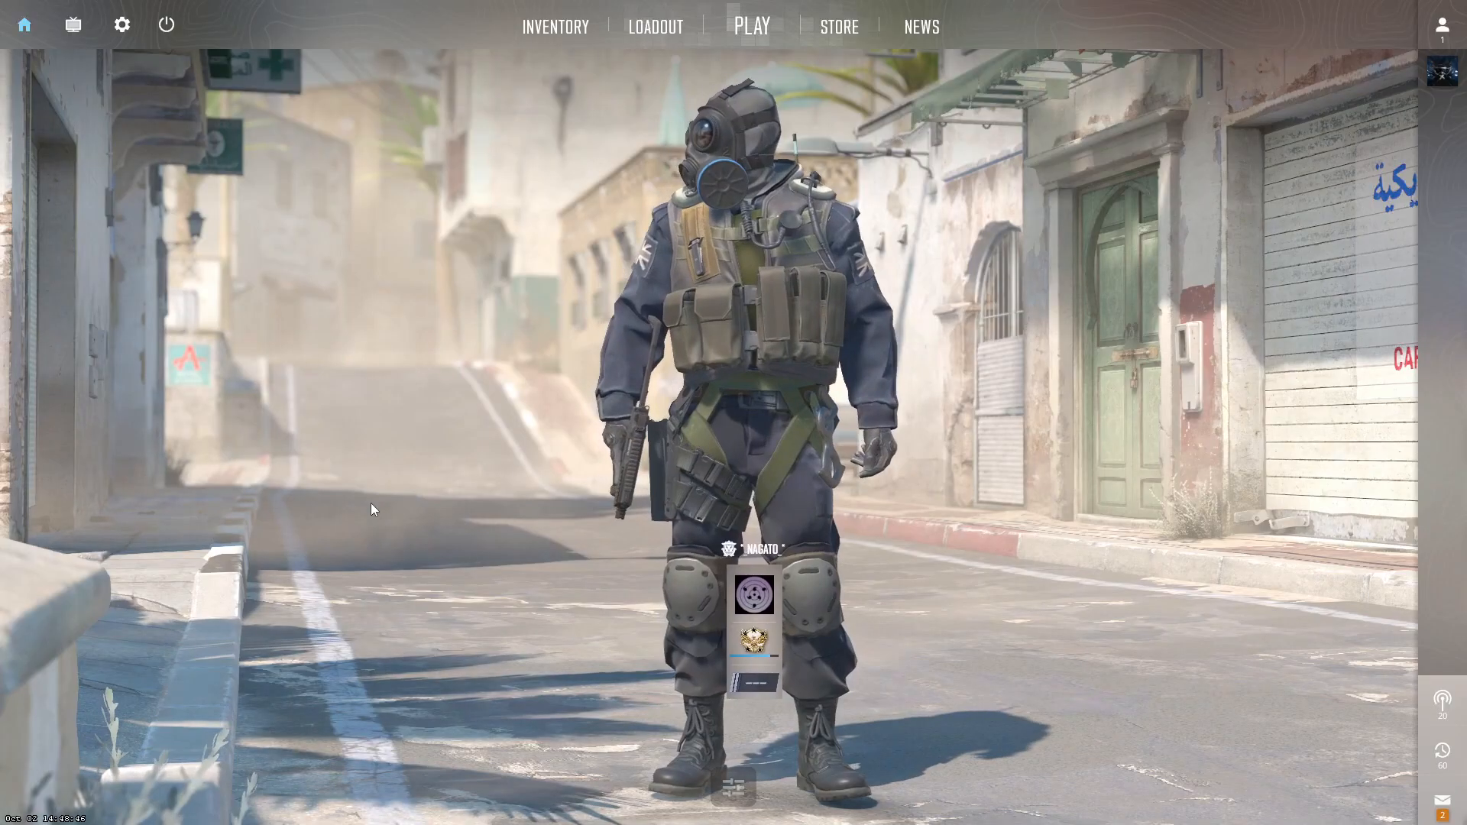